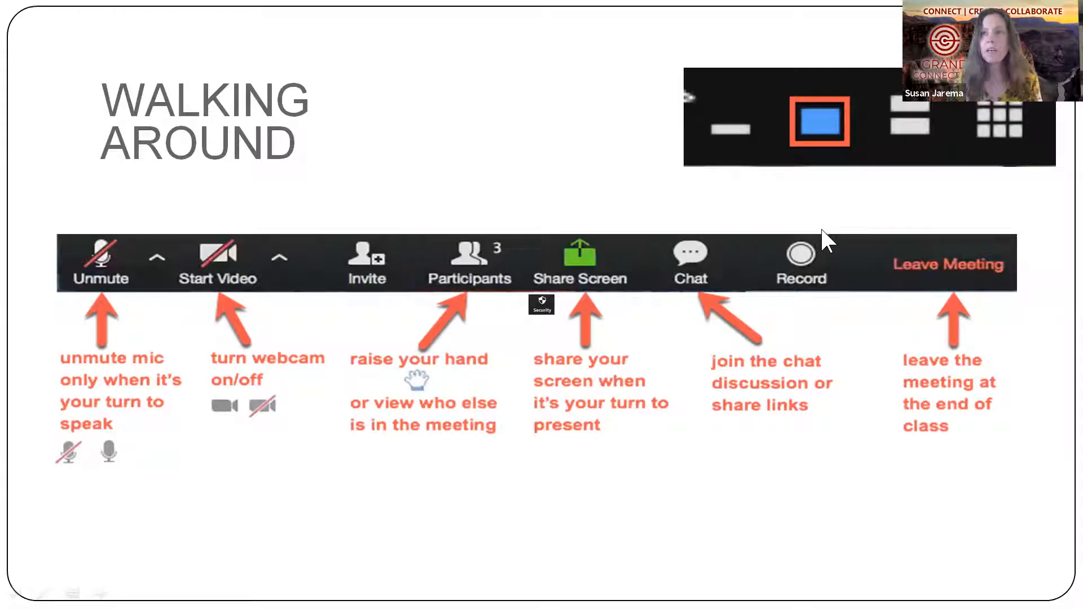
mouse_move(840, 160)
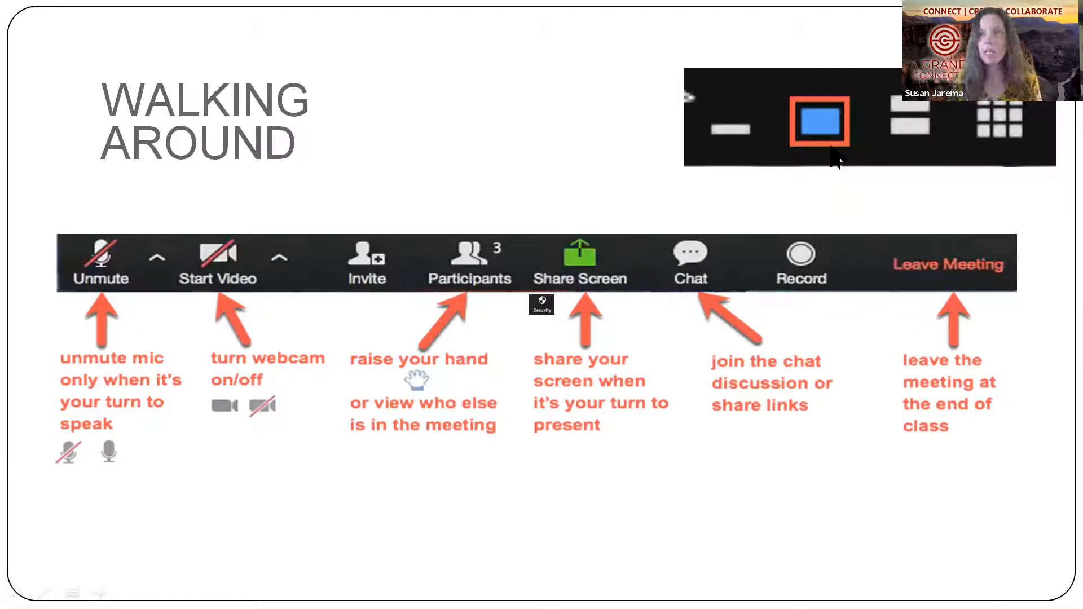
mouse_move(1029, 205)
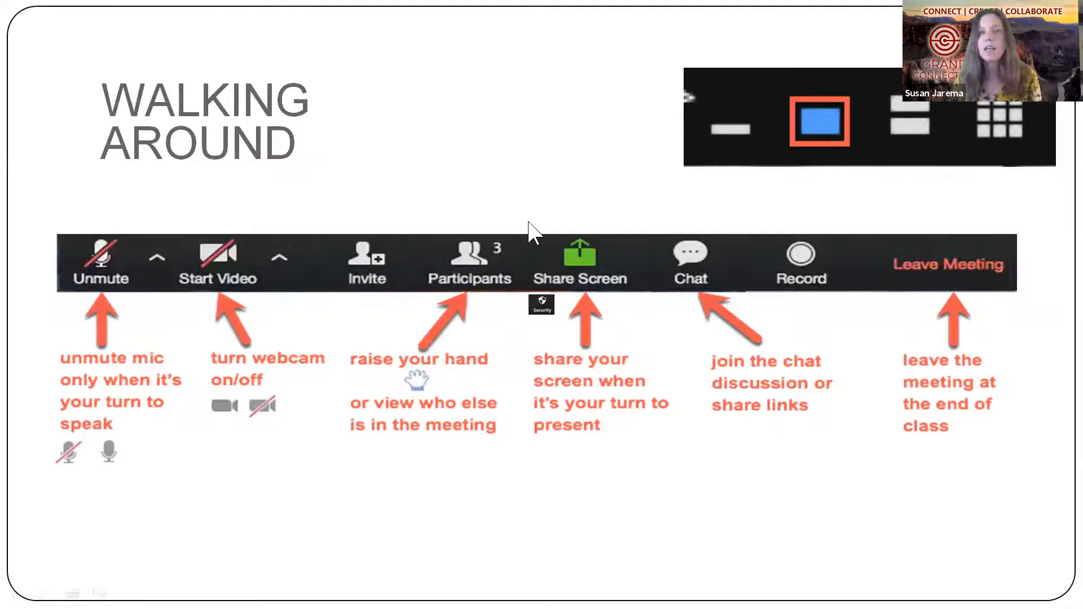
mouse_move(482, 292)
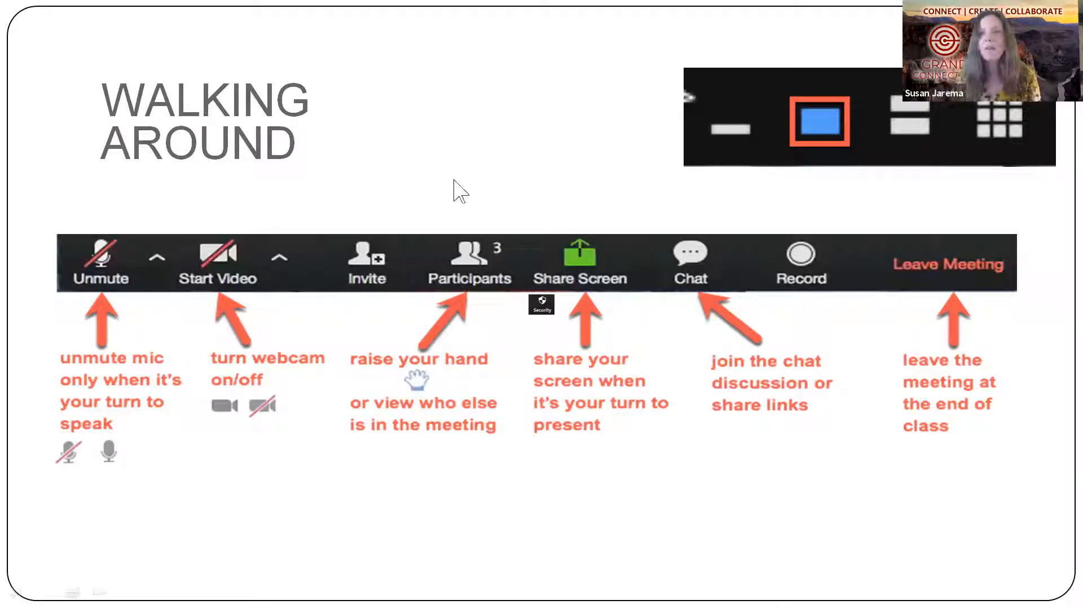
mouse_move(610, 378)
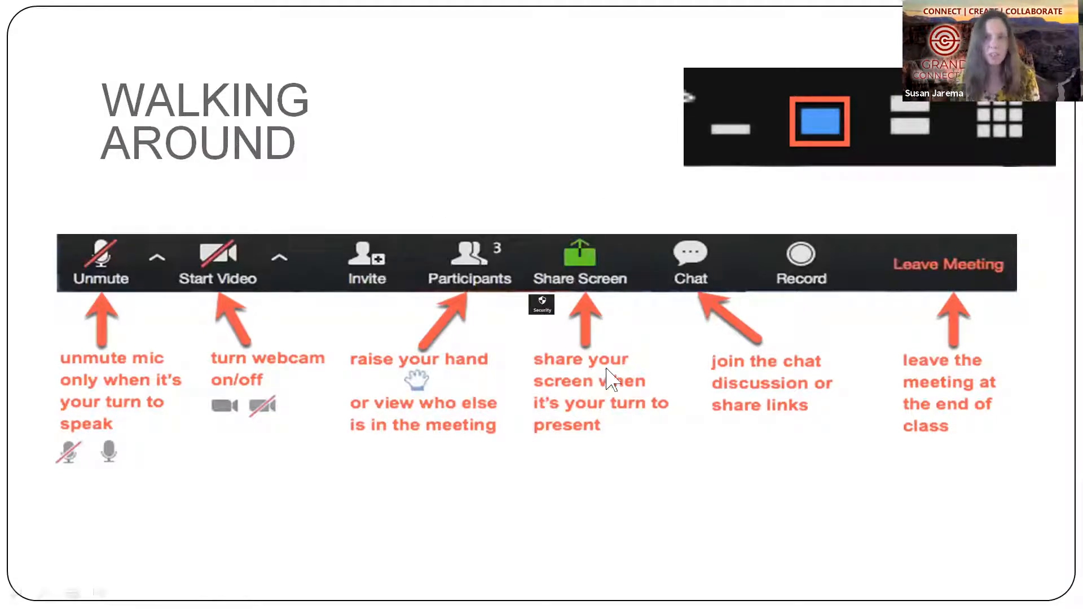
mouse_move(719, 297)
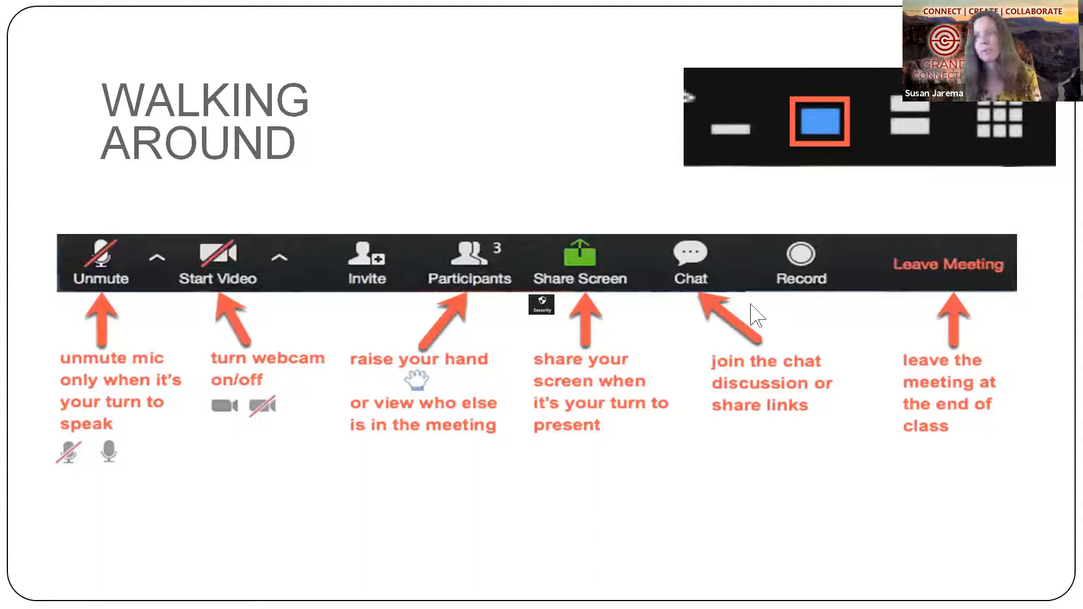
mouse_move(956, 380)
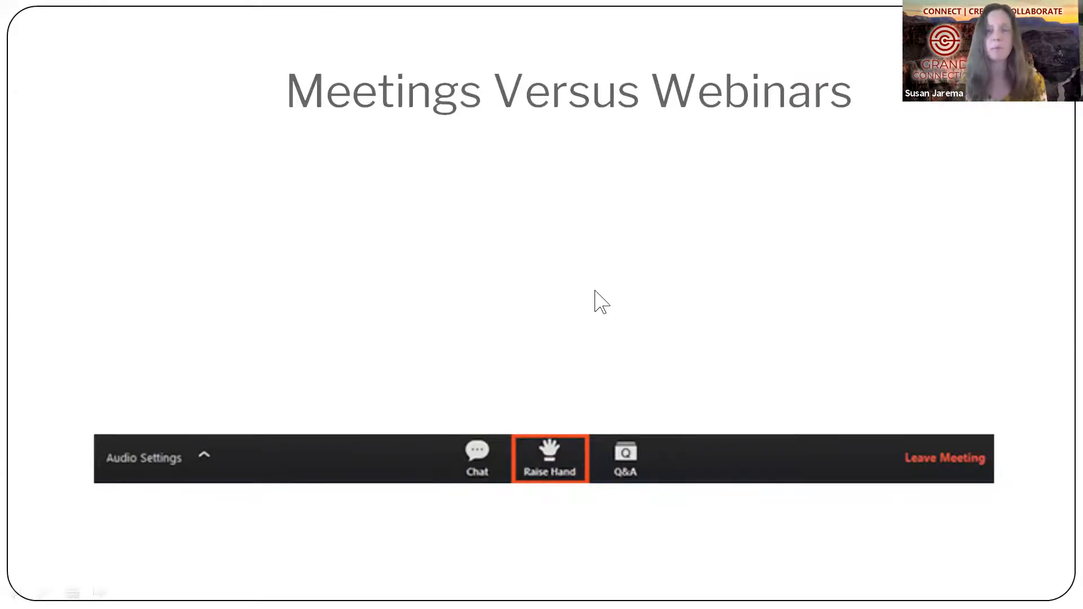
Advance past the Leave Computer Audio slide to the audio-join options slide
click(201, 556)
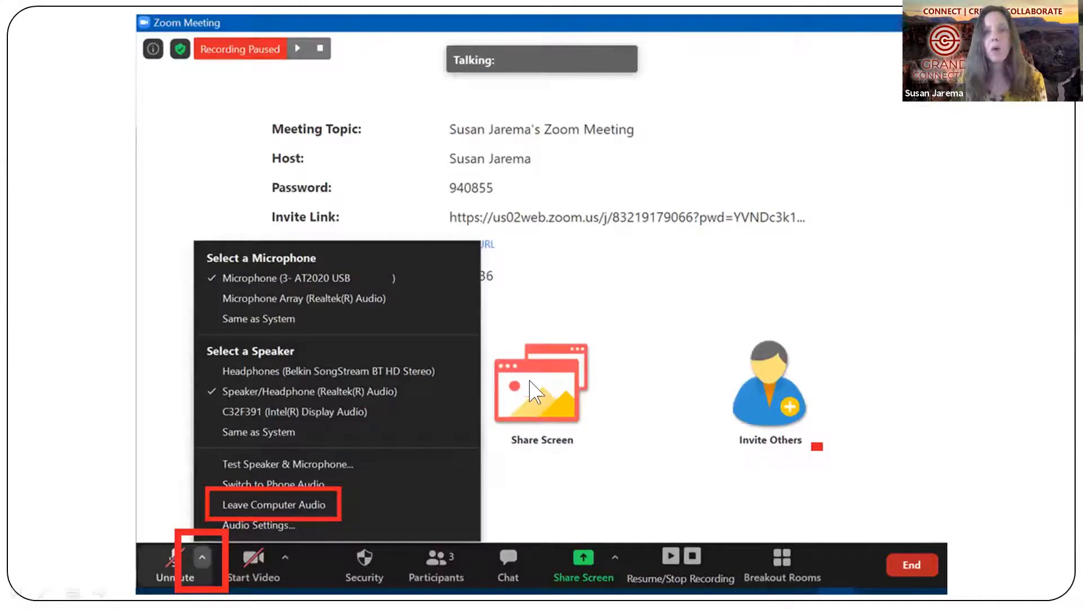
mouse_move(508, 410)
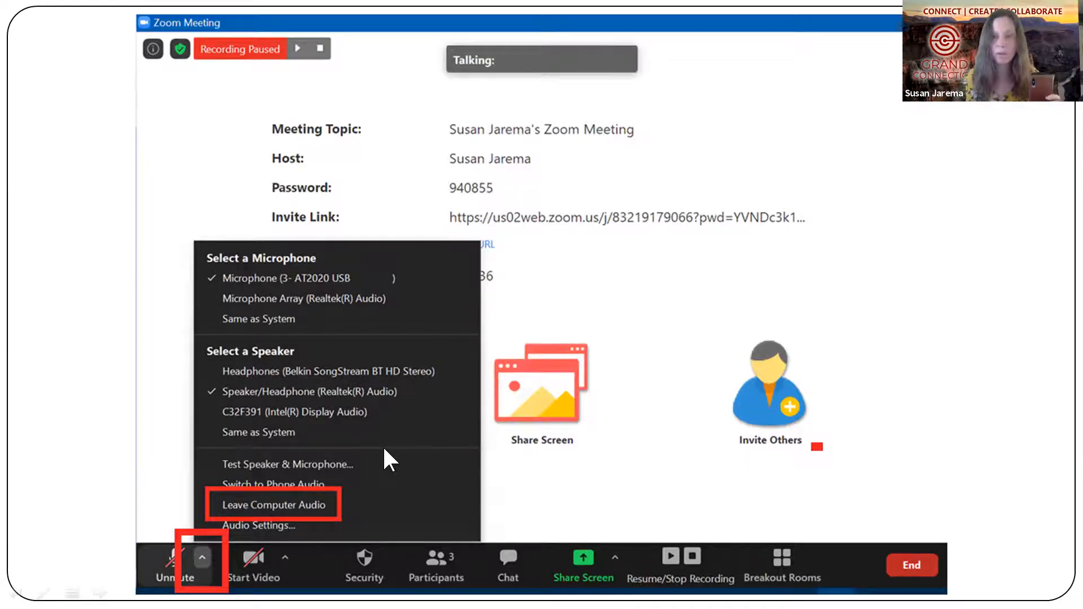
mouse_move(511, 520)
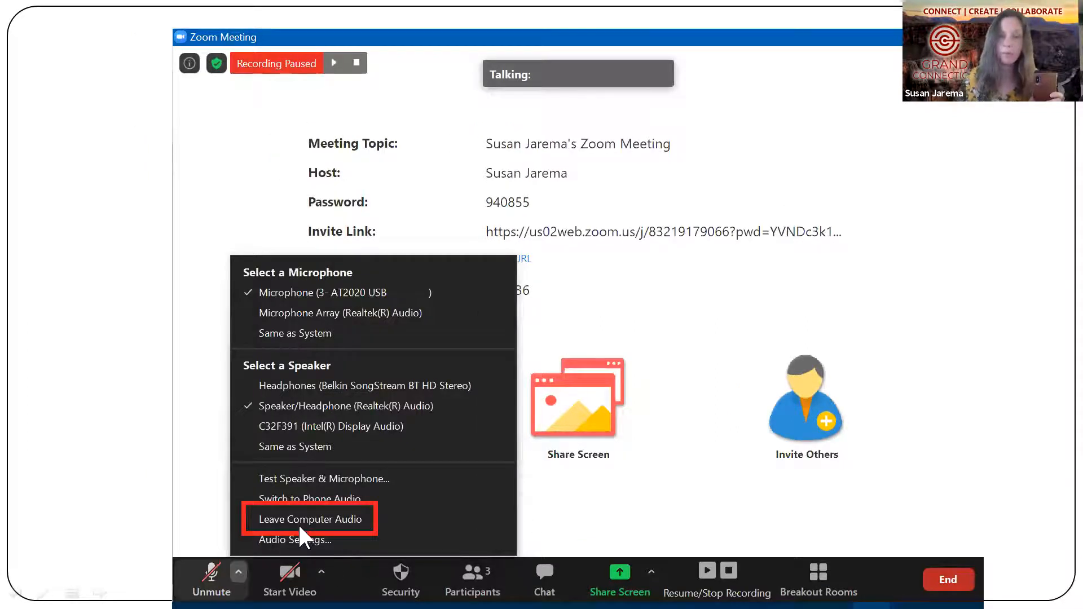
click(309, 519)
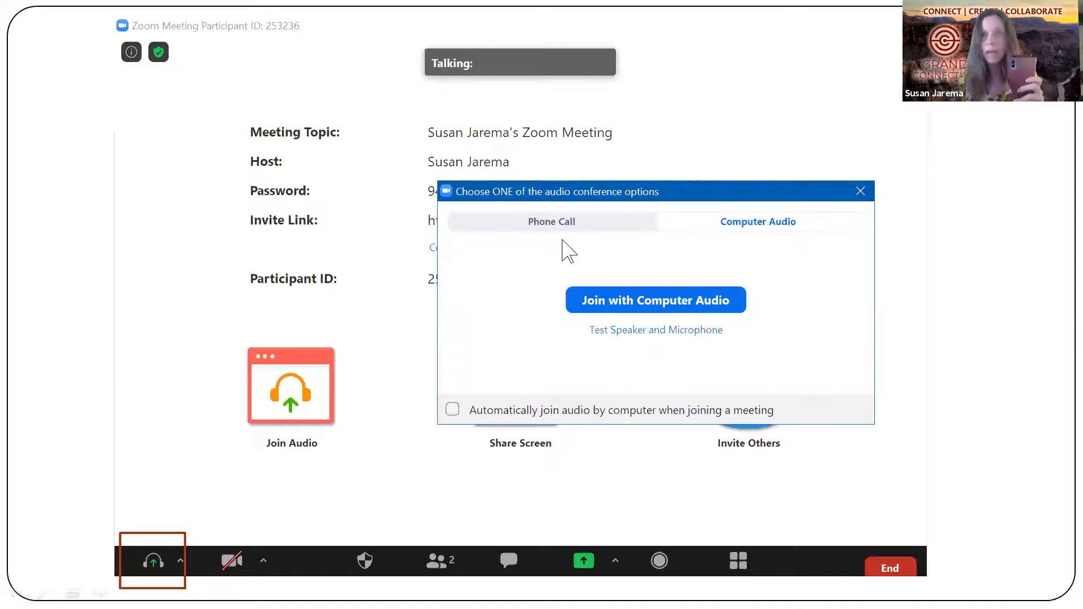
Advance to the slide showing the Start Video menu with Video Settings highlighted
click(550, 223)
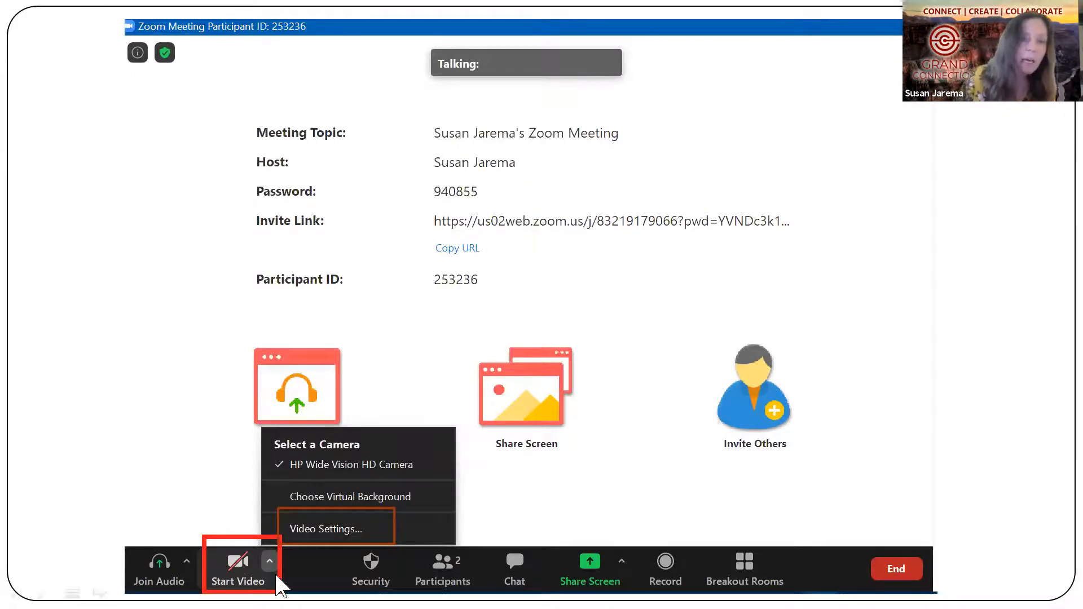
mouse_move(586, 510)
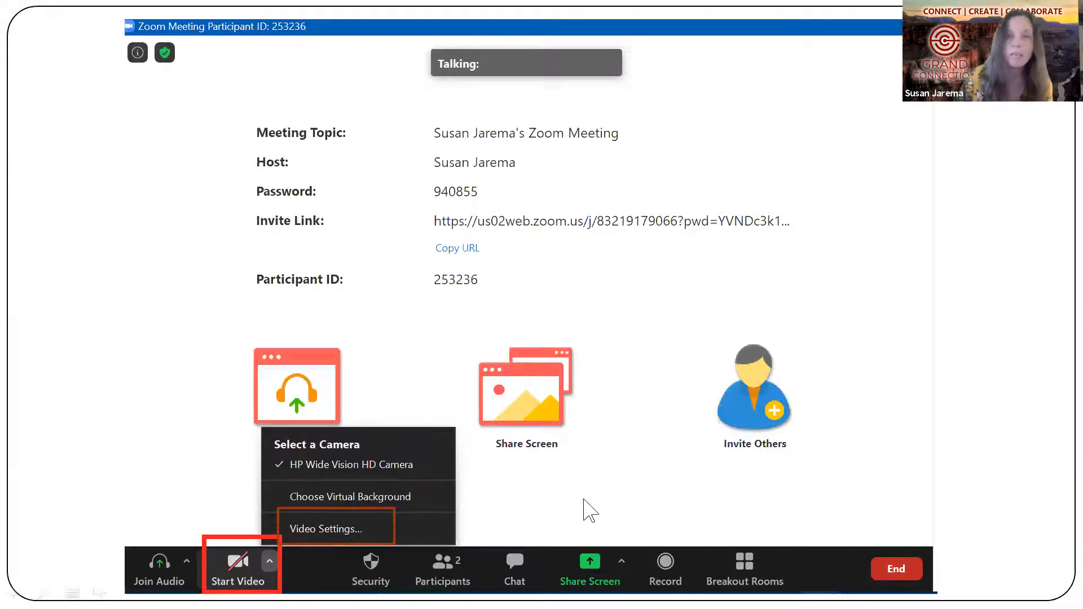
Show the video settings slide and reveal its mirror video and touch-up highlights
click(327, 529)
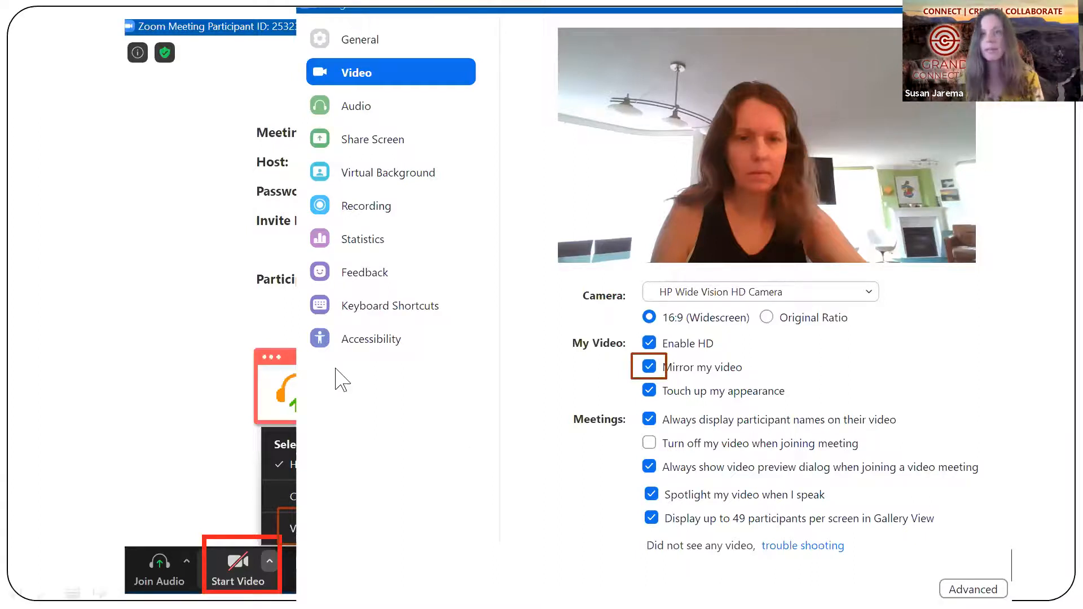
click(649, 390)
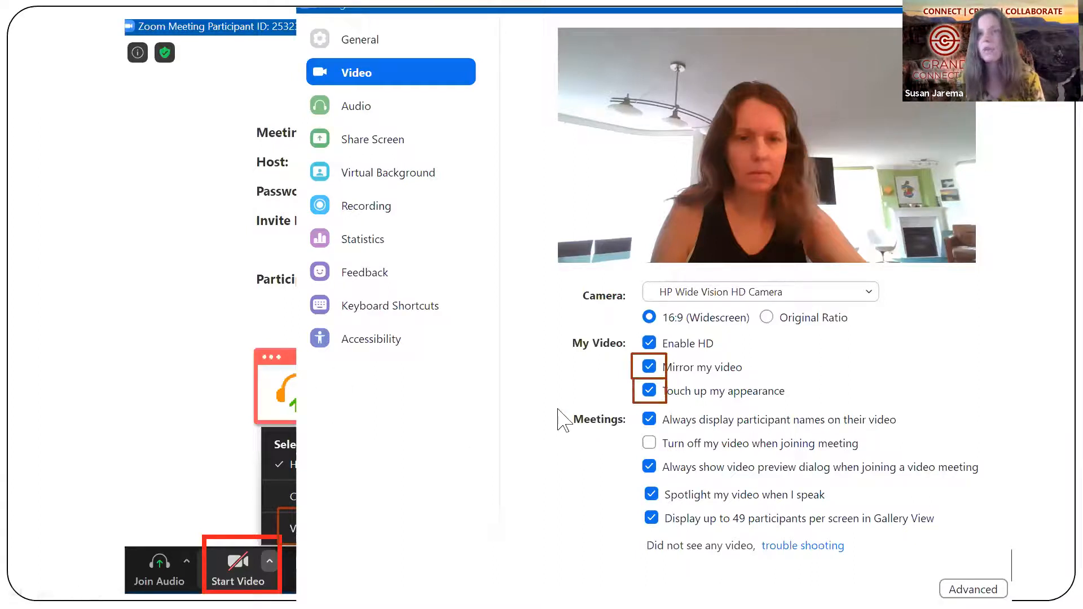
mouse_move(582, 472)
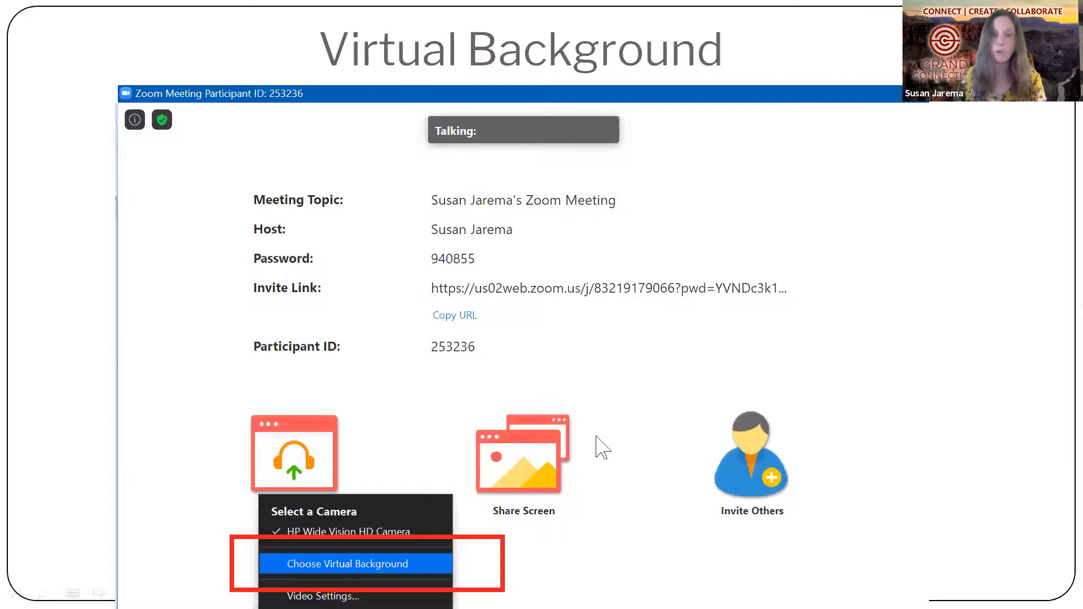
Advance to the Virtual Background slide with add-image, green screen and mirror options
click(349, 564)
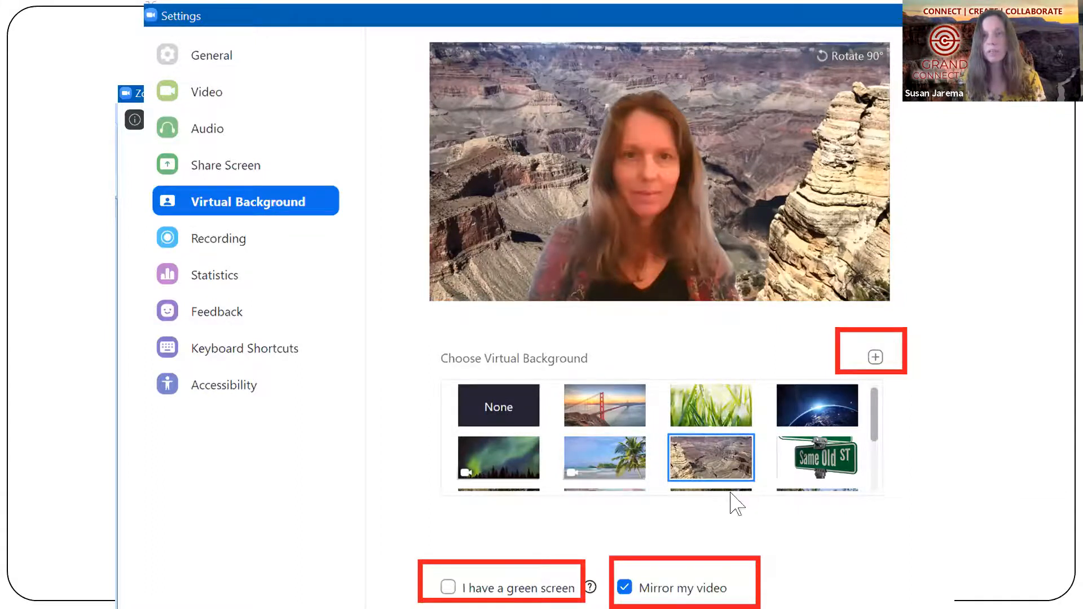
mouse_move(666, 463)
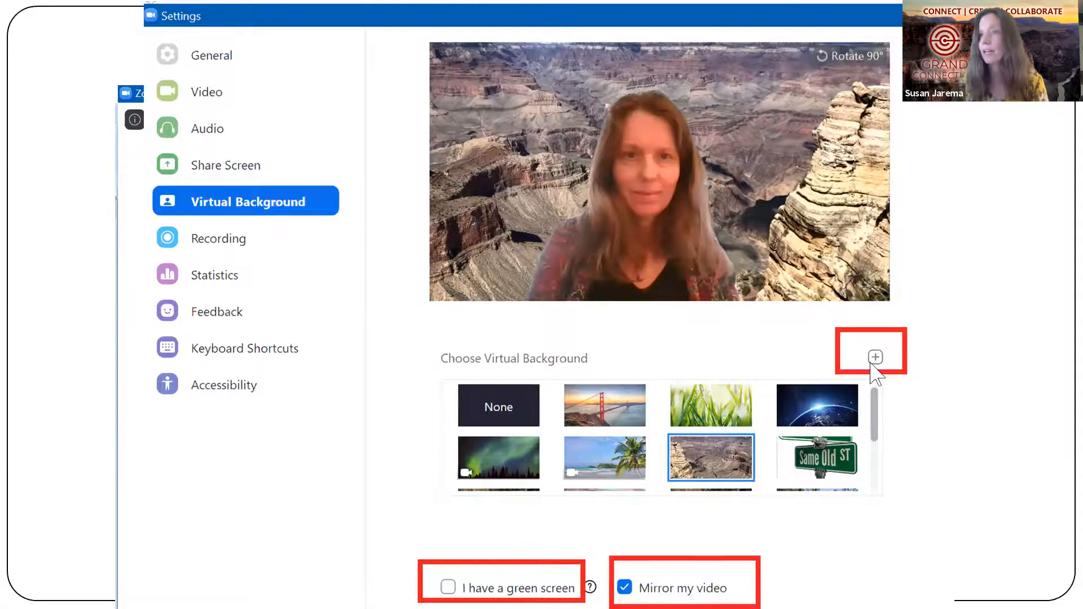
mouse_move(819, 376)
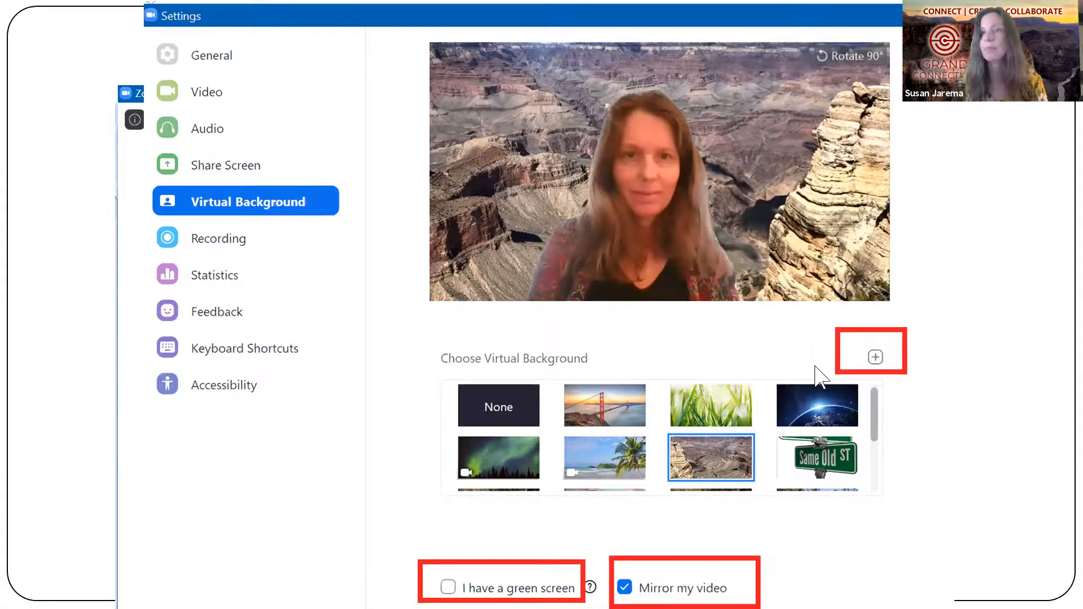
mouse_move(876, 357)
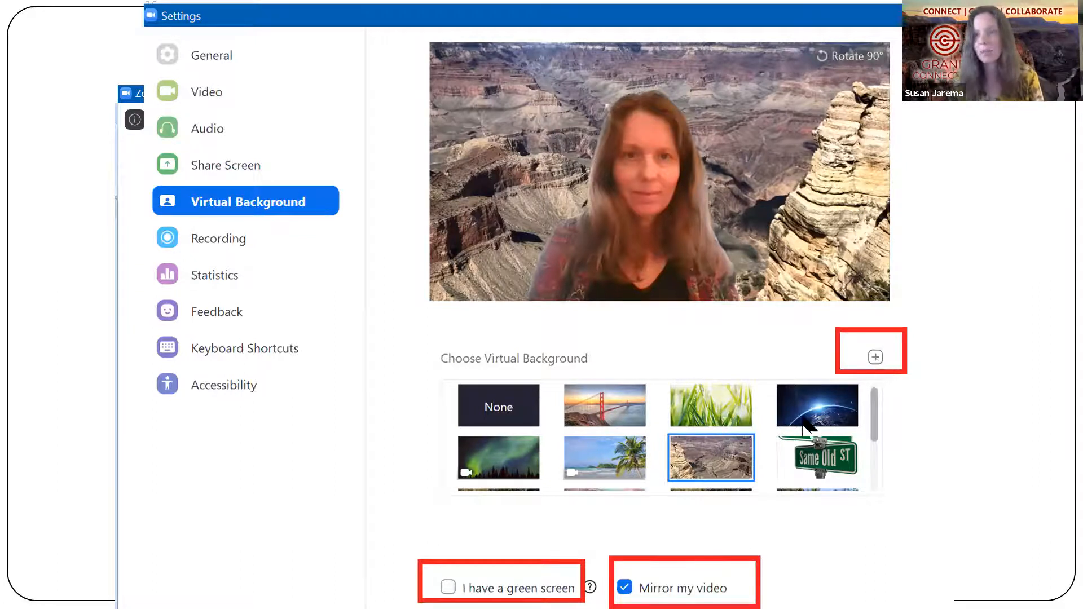
mouse_move(256, 469)
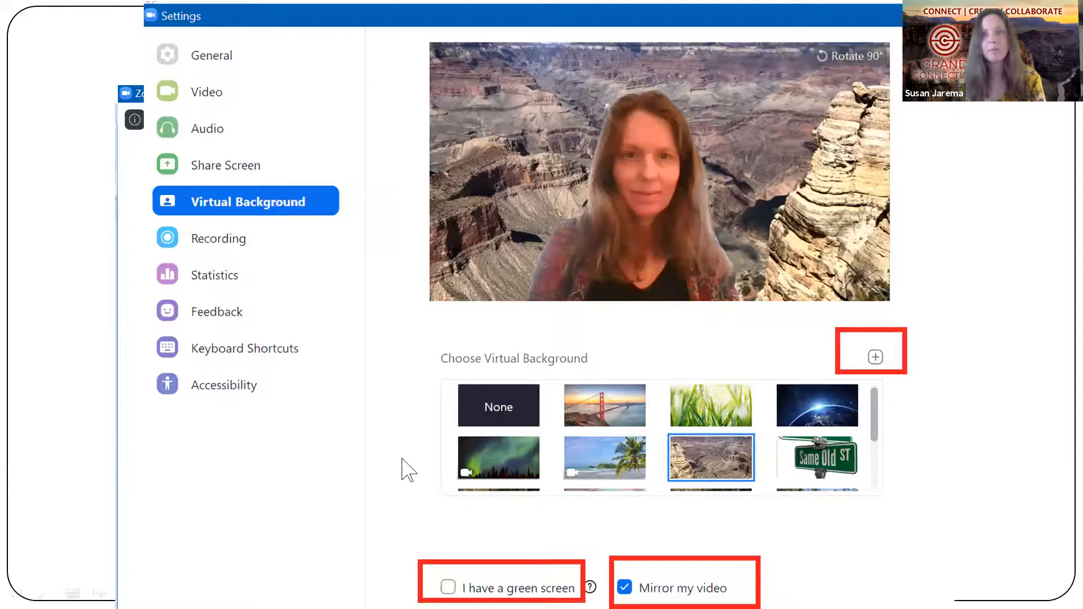
mouse_move(546, 394)
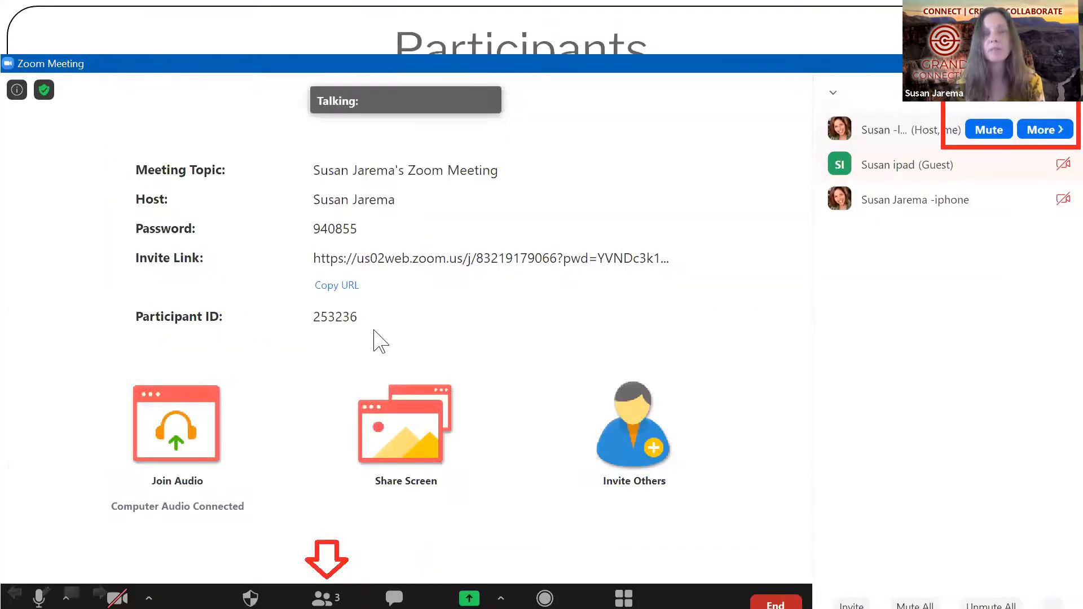
mouse_move(432, 421)
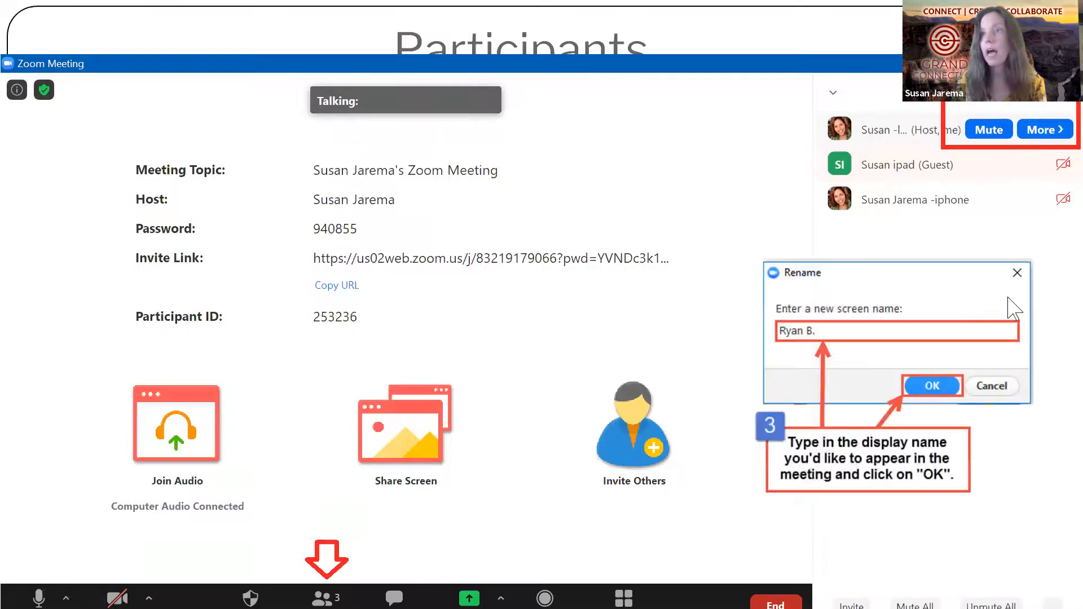
mouse_move(823, 362)
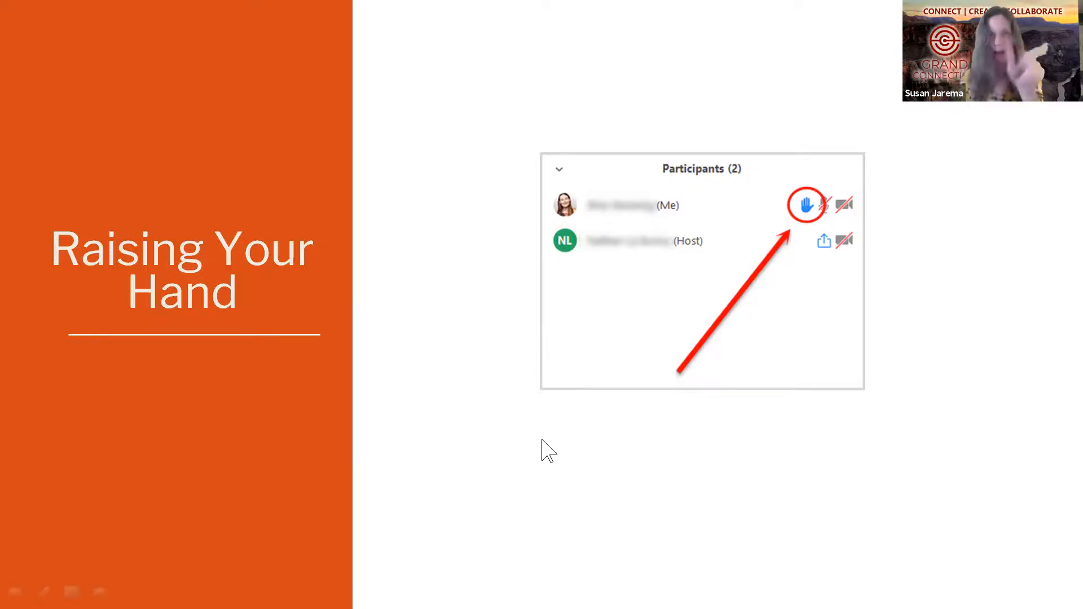
mouse_move(548, 461)
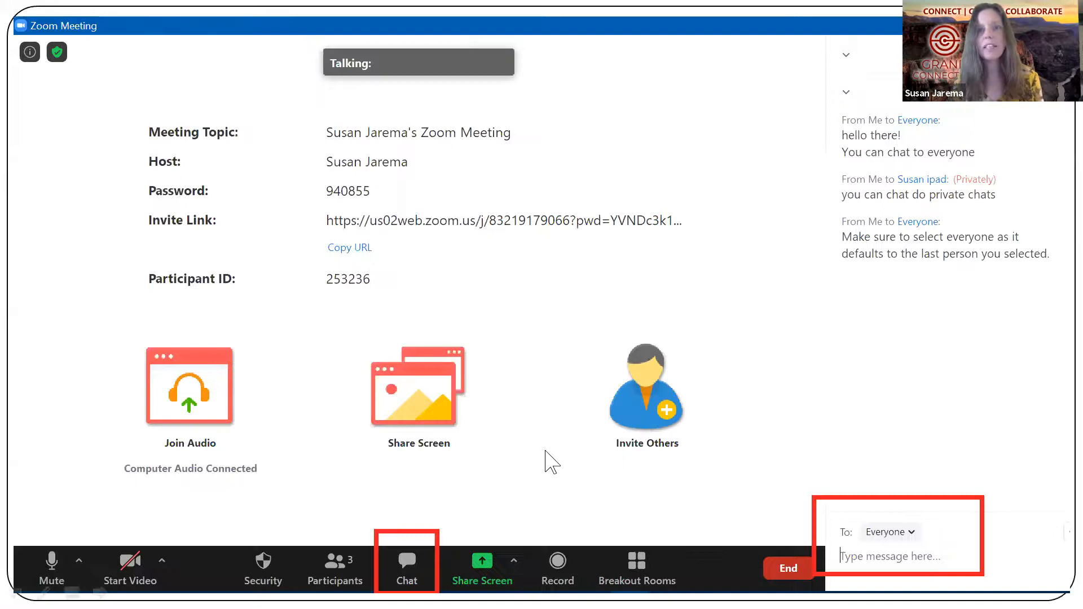
mouse_move(432, 586)
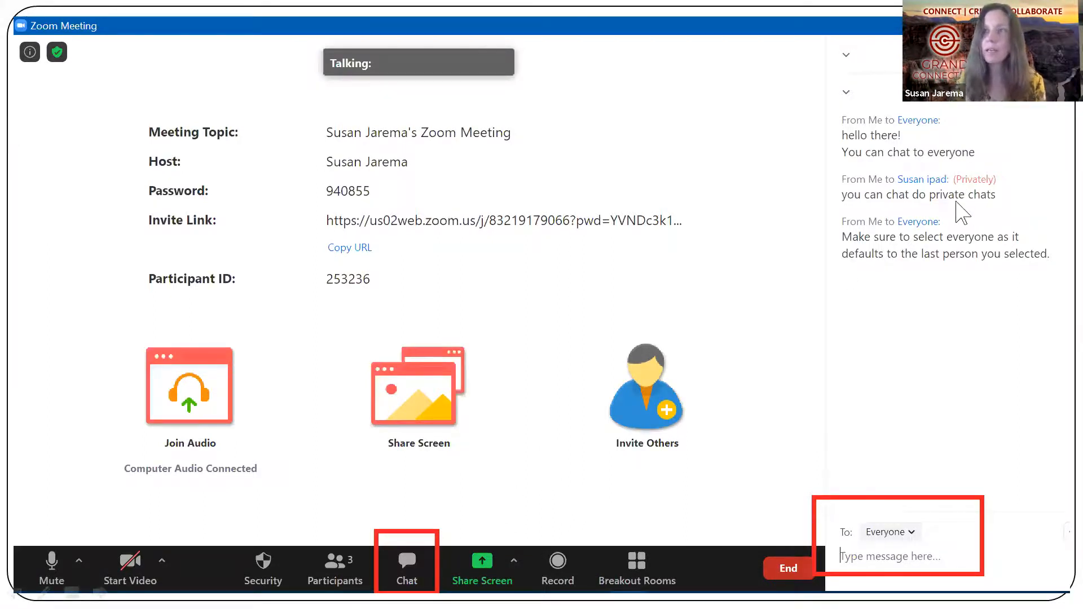
mouse_move(1010, 229)
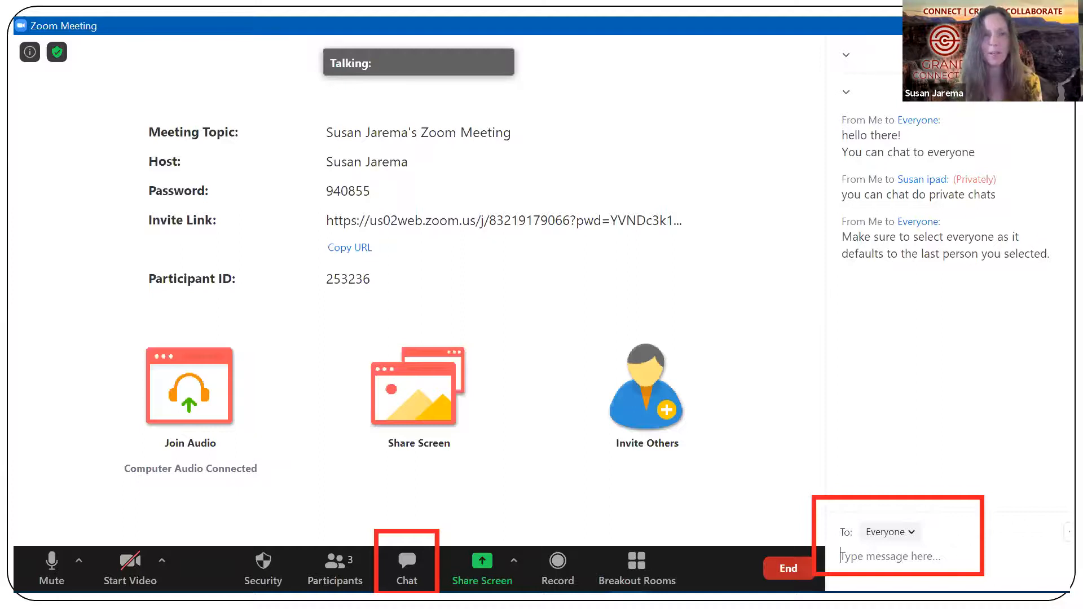
mouse_move(546, 353)
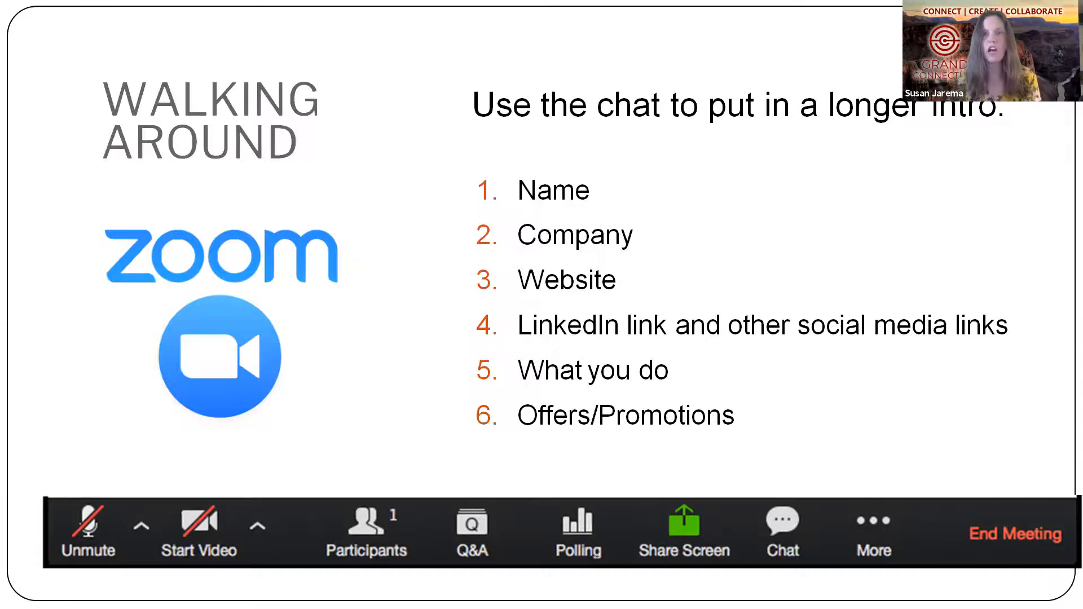
Advance to the Walking Around slide with the numbered chat-intro checklist
click(781, 524)
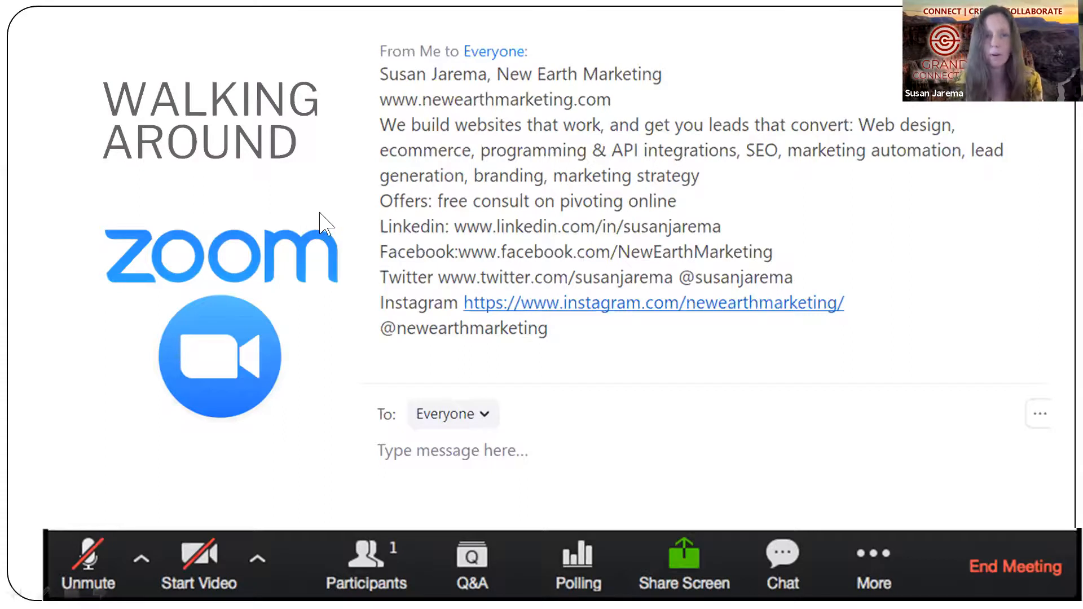
mouse_move(335, 228)
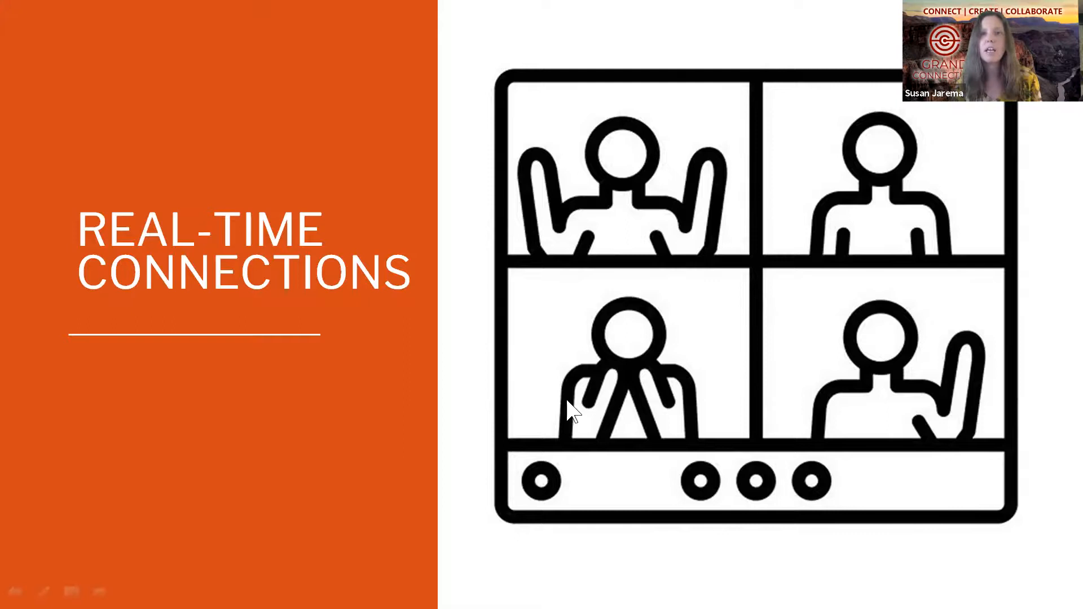
Advance from Real-Time Connections to the Breakout Sessions room-assignment slide
key(Right)
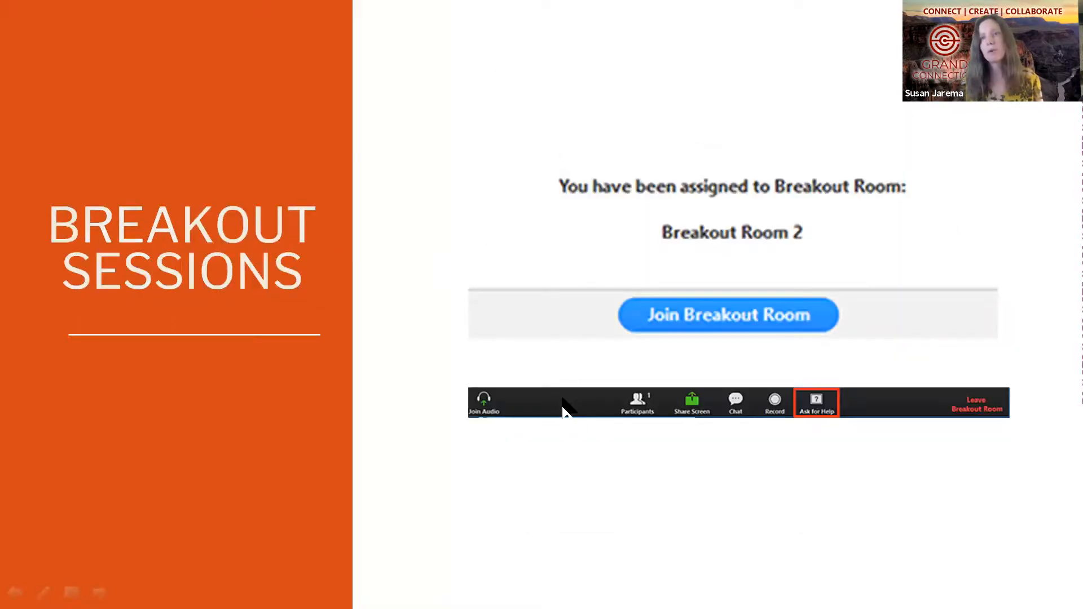
mouse_move(660, 365)
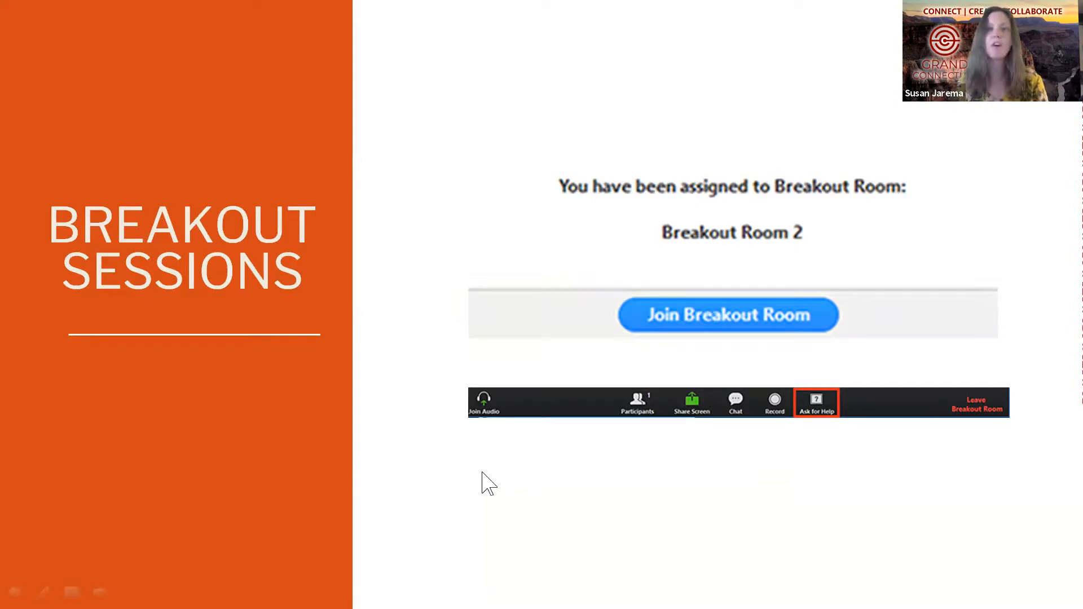
Reveal the mobile Breakout Room 2 screenshot highlighting Ask For Help
click(816, 402)
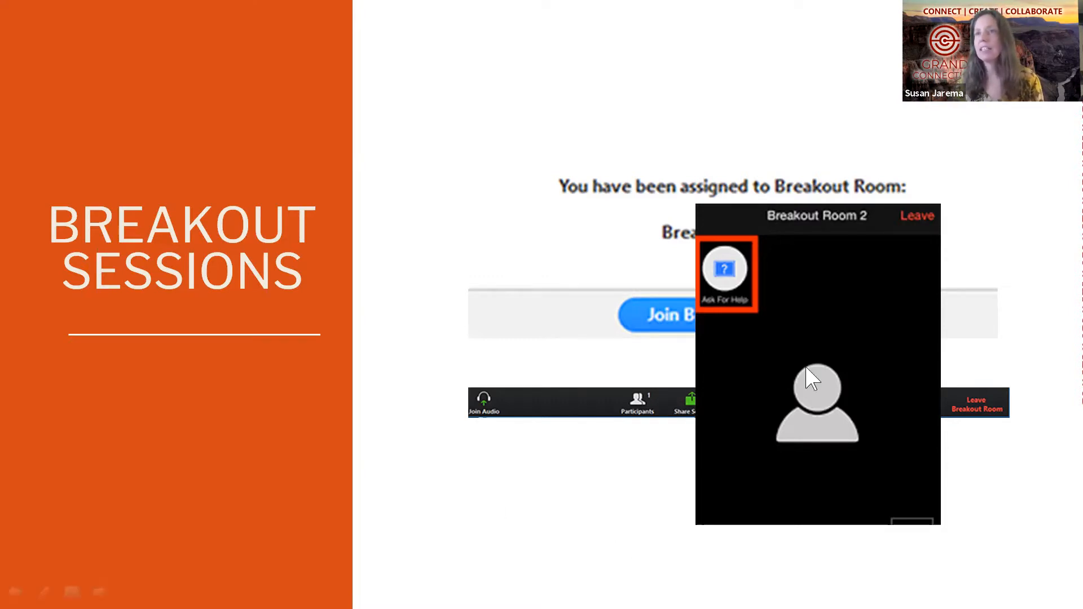
mouse_move(560, 539)
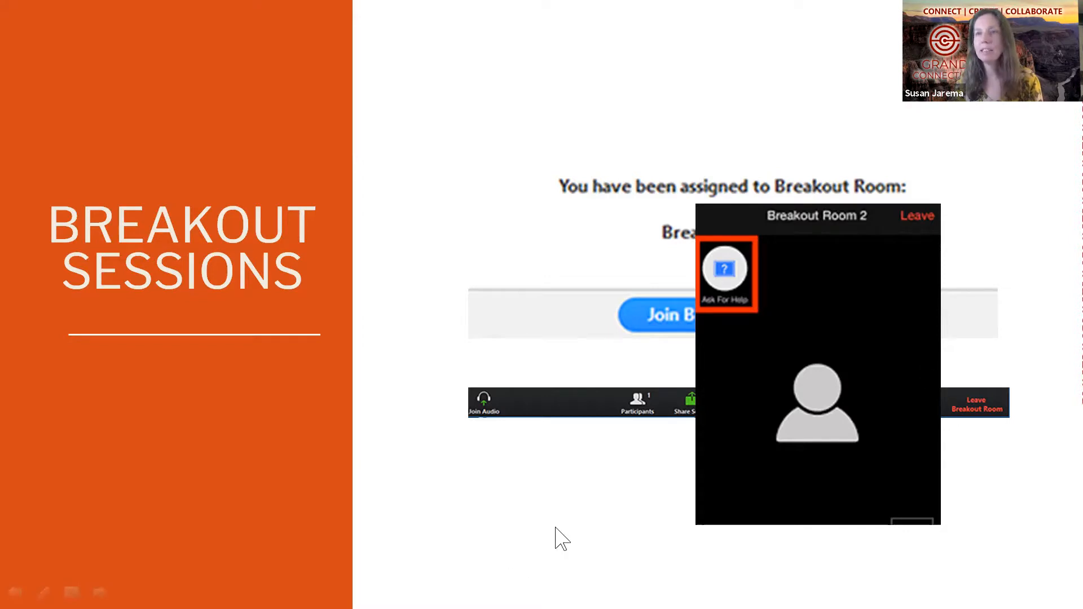
mouse_move(613, 469)
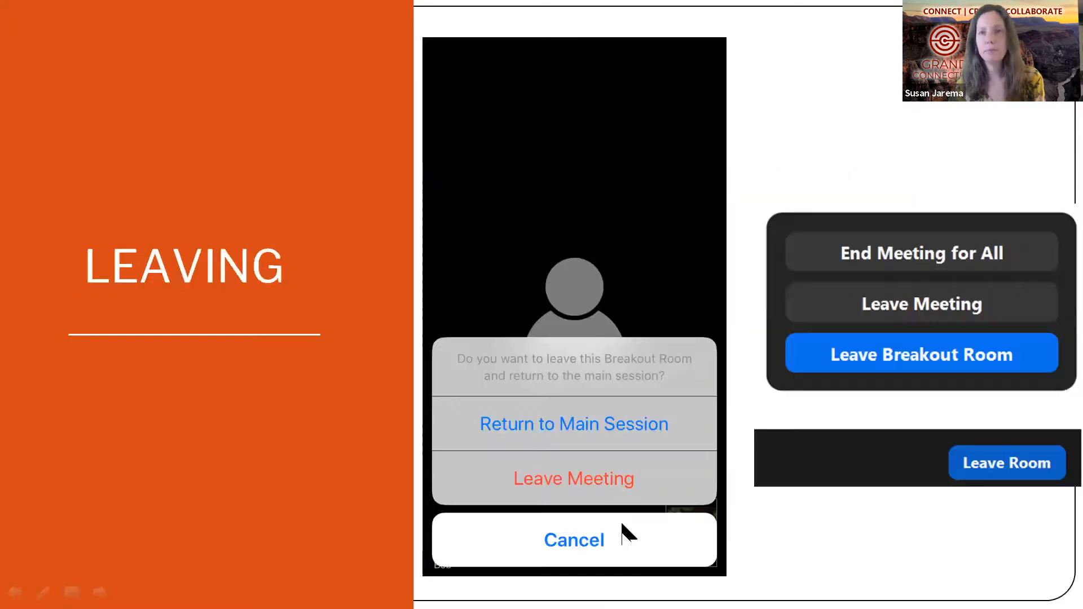
mouse_move(430, 579)
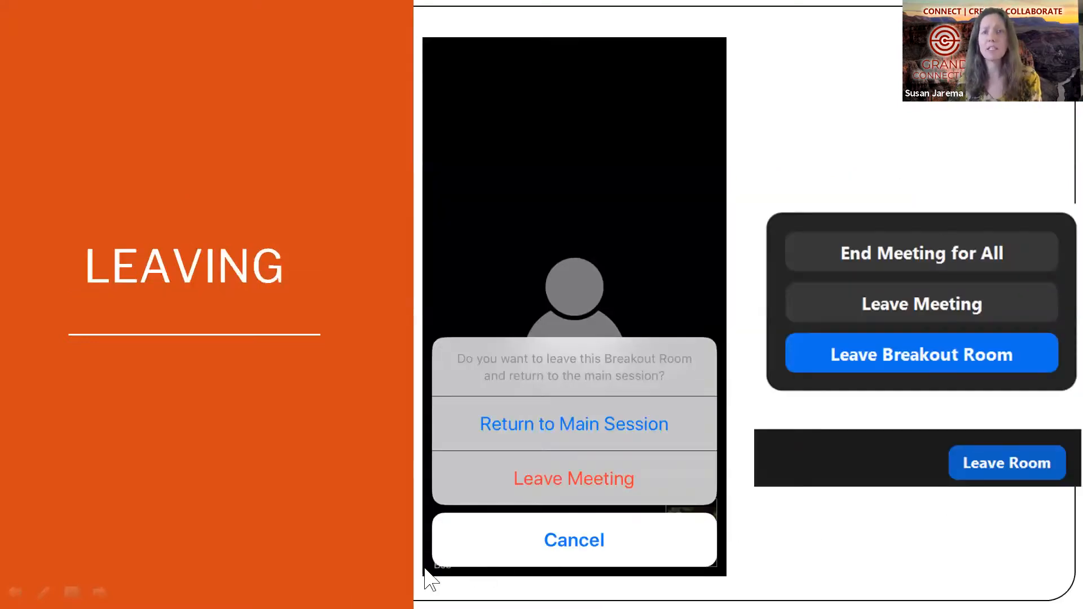
mouse_move(309, 552)
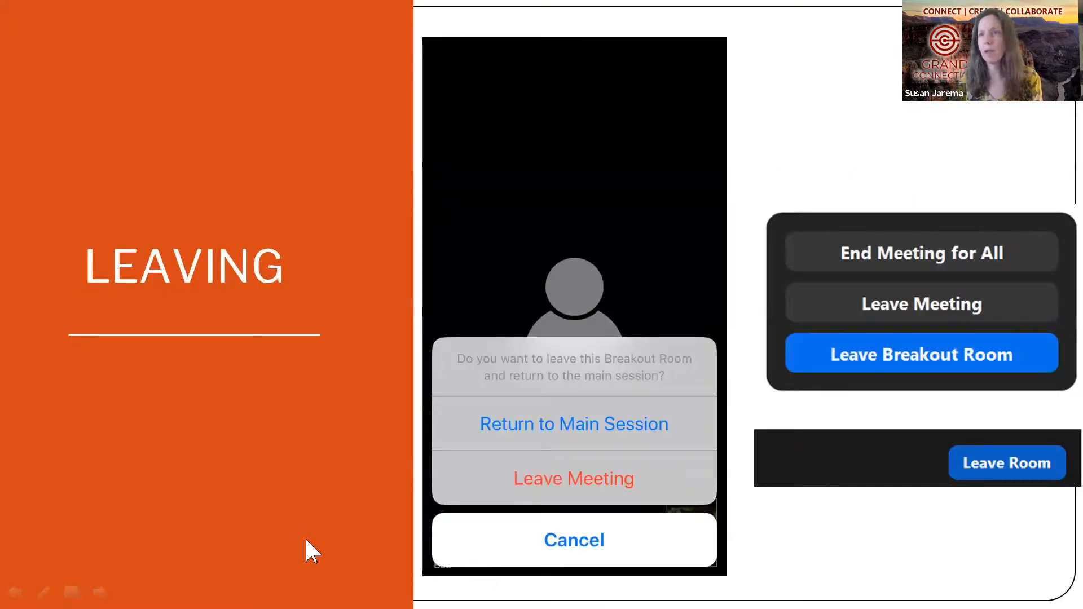
mouse_move(943, 530)
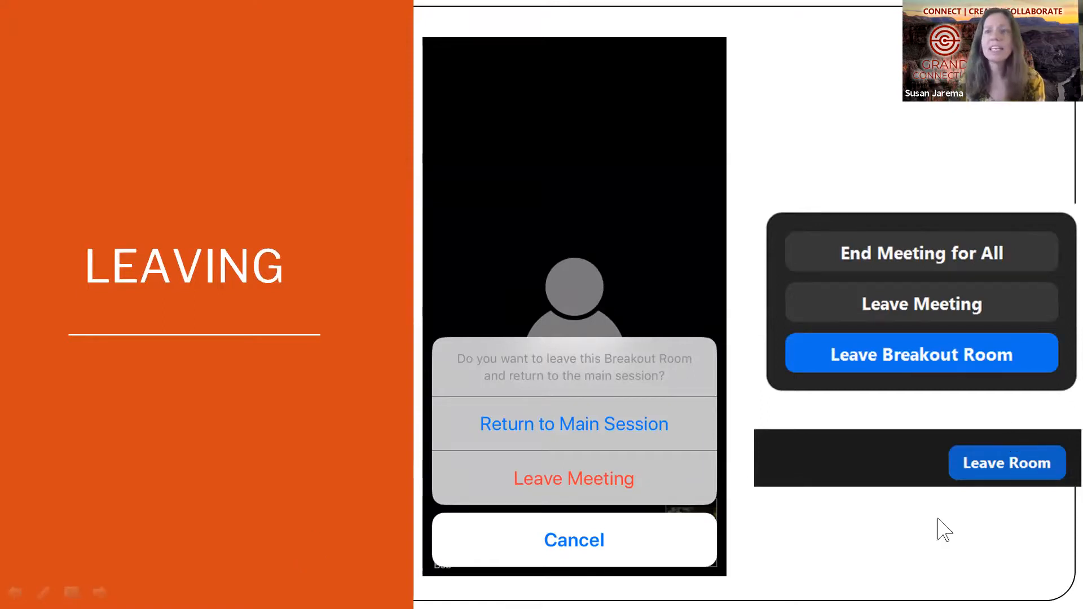
mouse_move(888, 565)
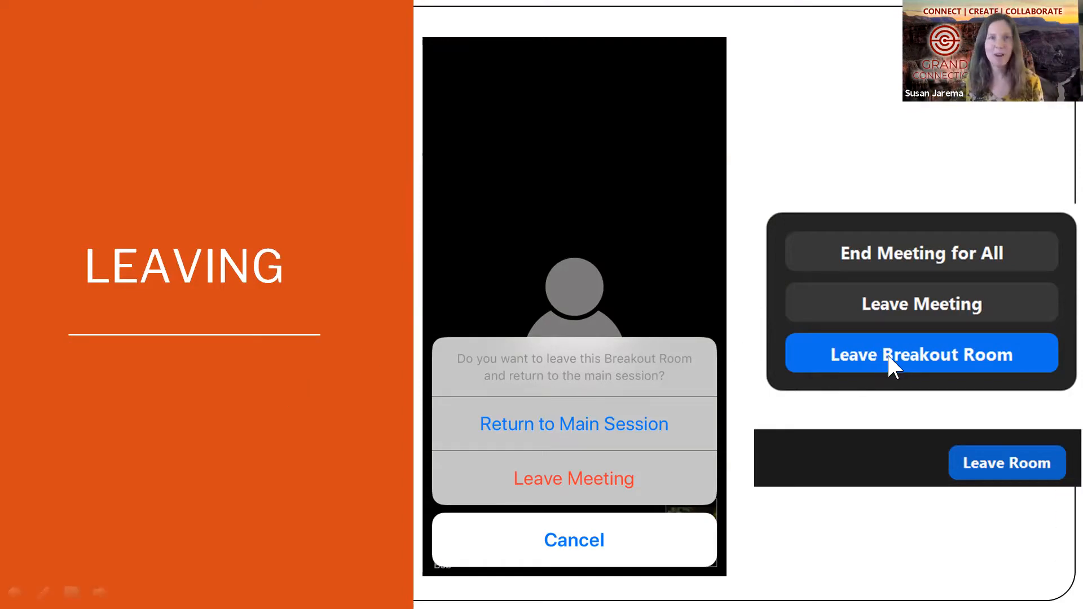
mouse_move(924, 377)
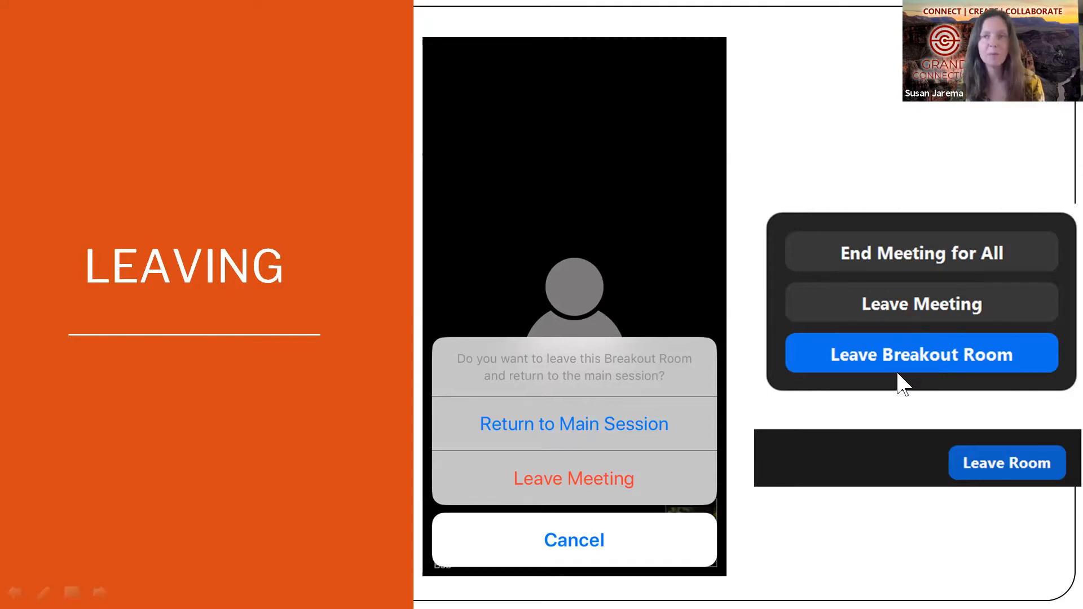
mouse_move(860, 533)
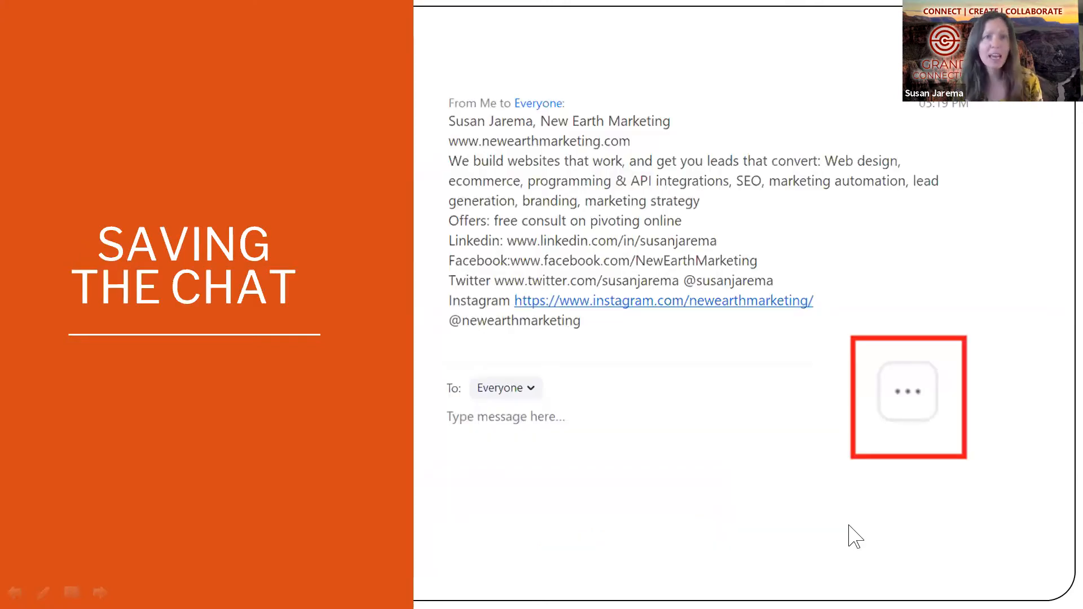
mouse_move(742, 524)
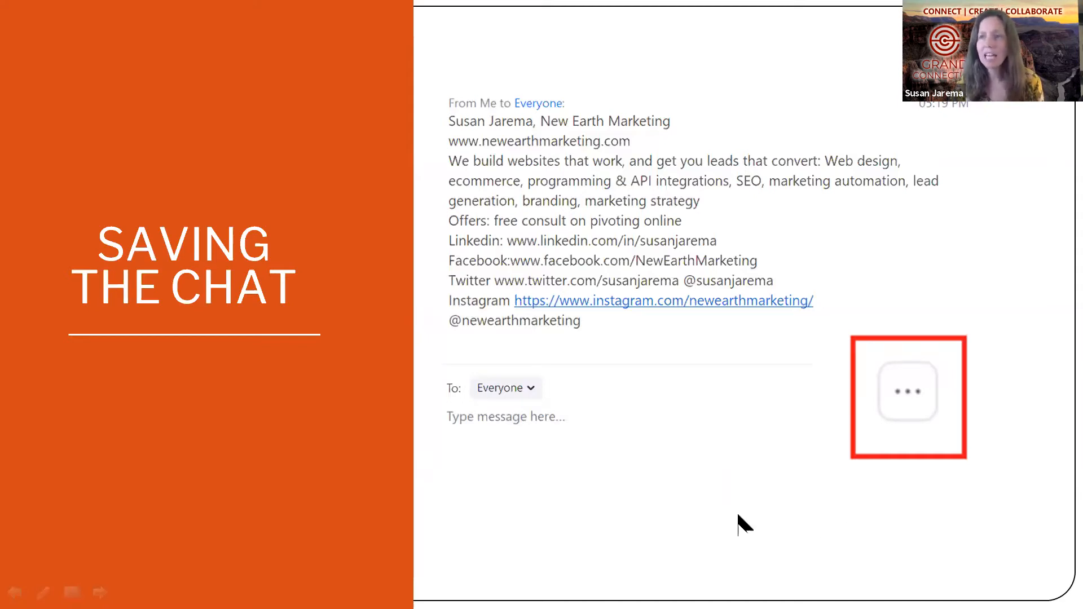
mouse_move(792, 499)
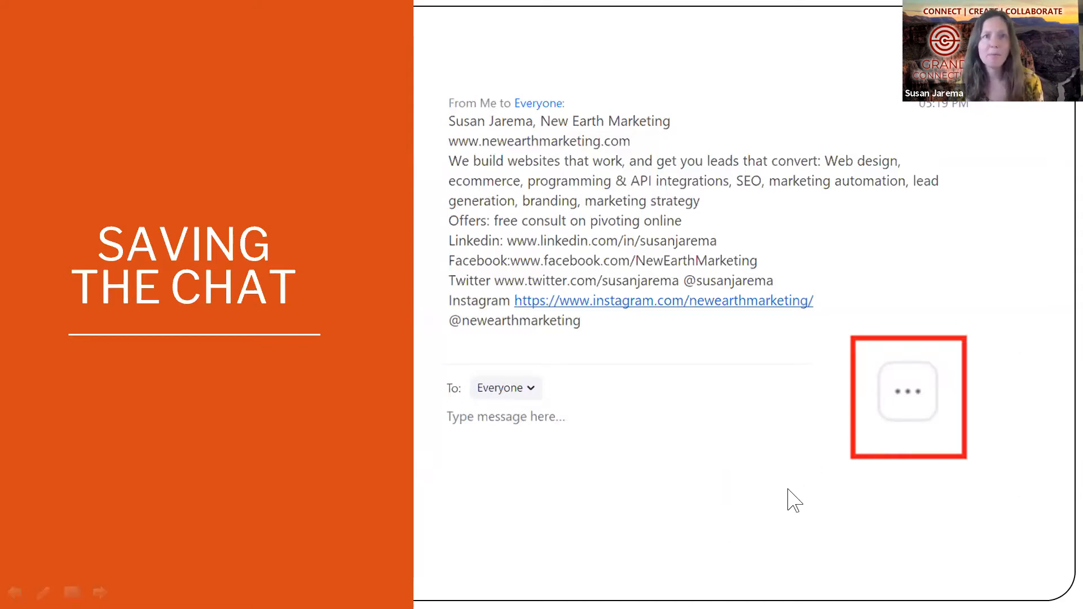
mouse_move(912, 339)
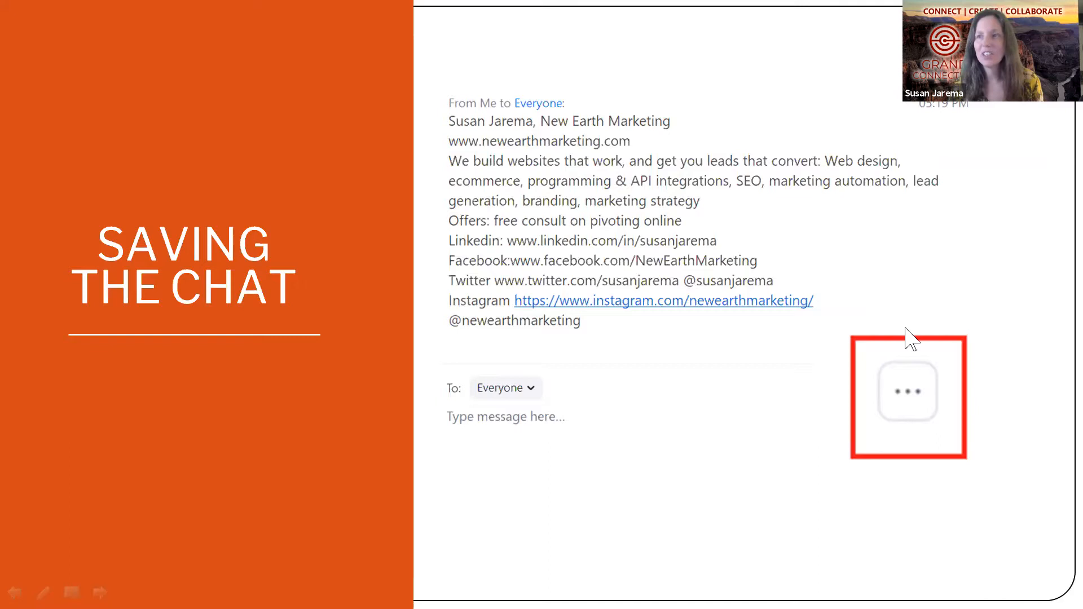
mouse_move(808, 406)
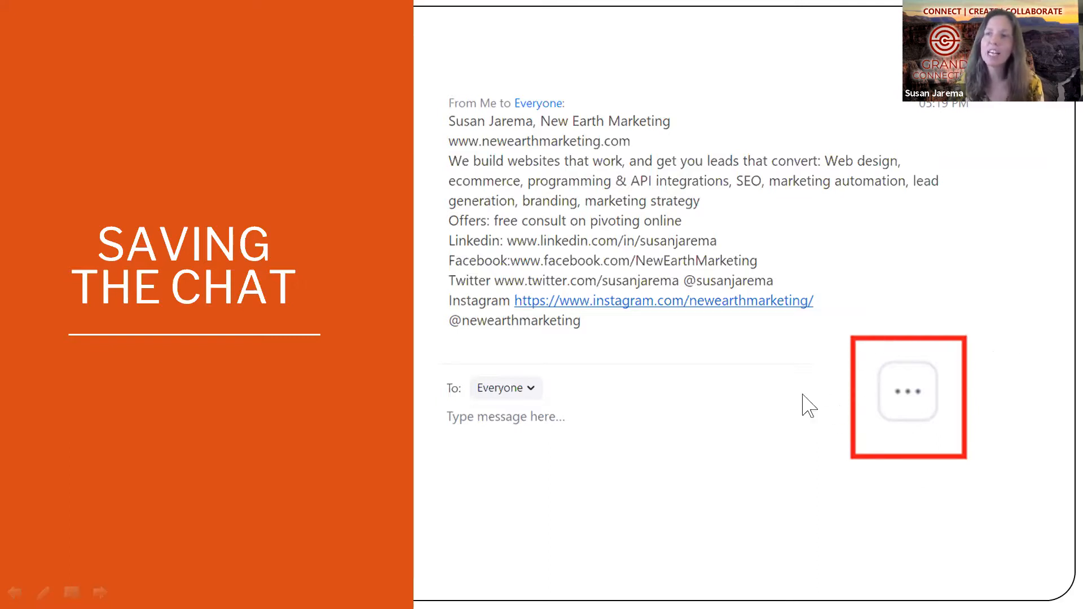
mouse_move(958, 527)
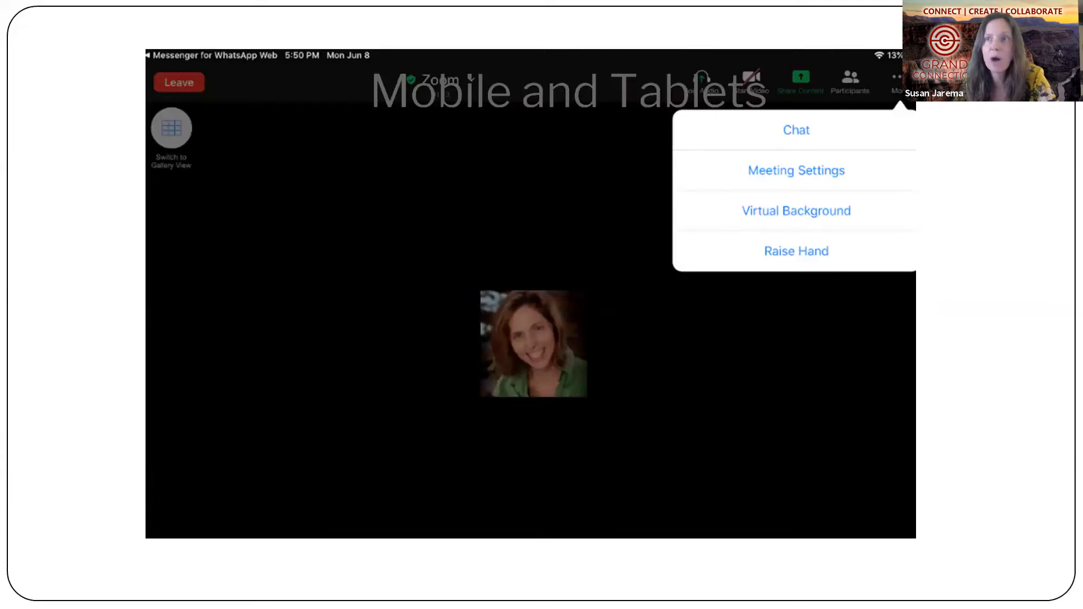
Advance to the Mobile and Tablets slide with the iPad Zoom screenshot
click(851, 79)
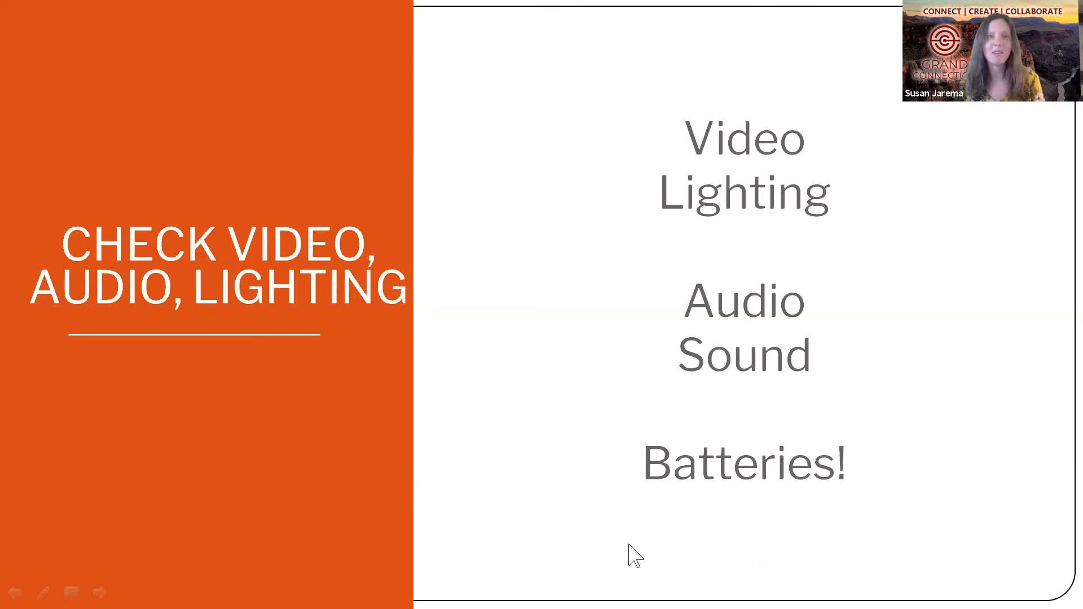
mouse_move(586, 542)
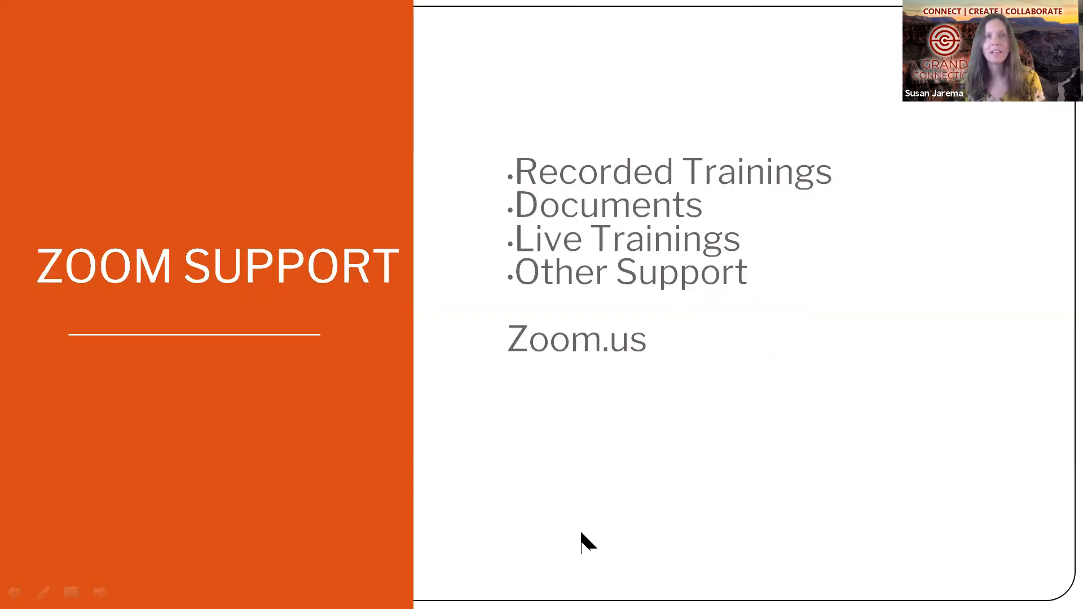
mouse_move(614, 580)
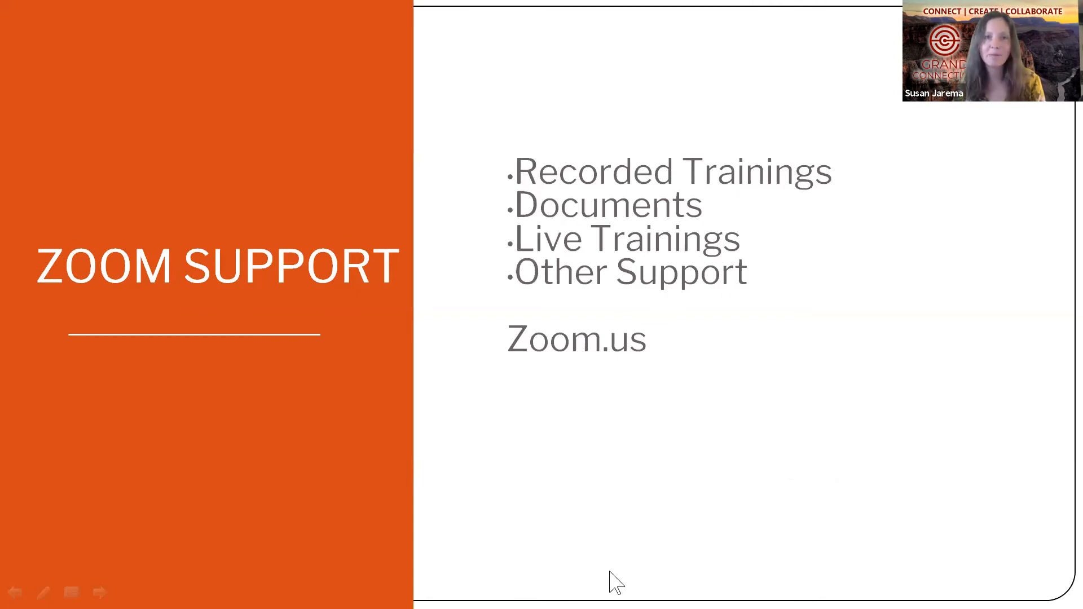